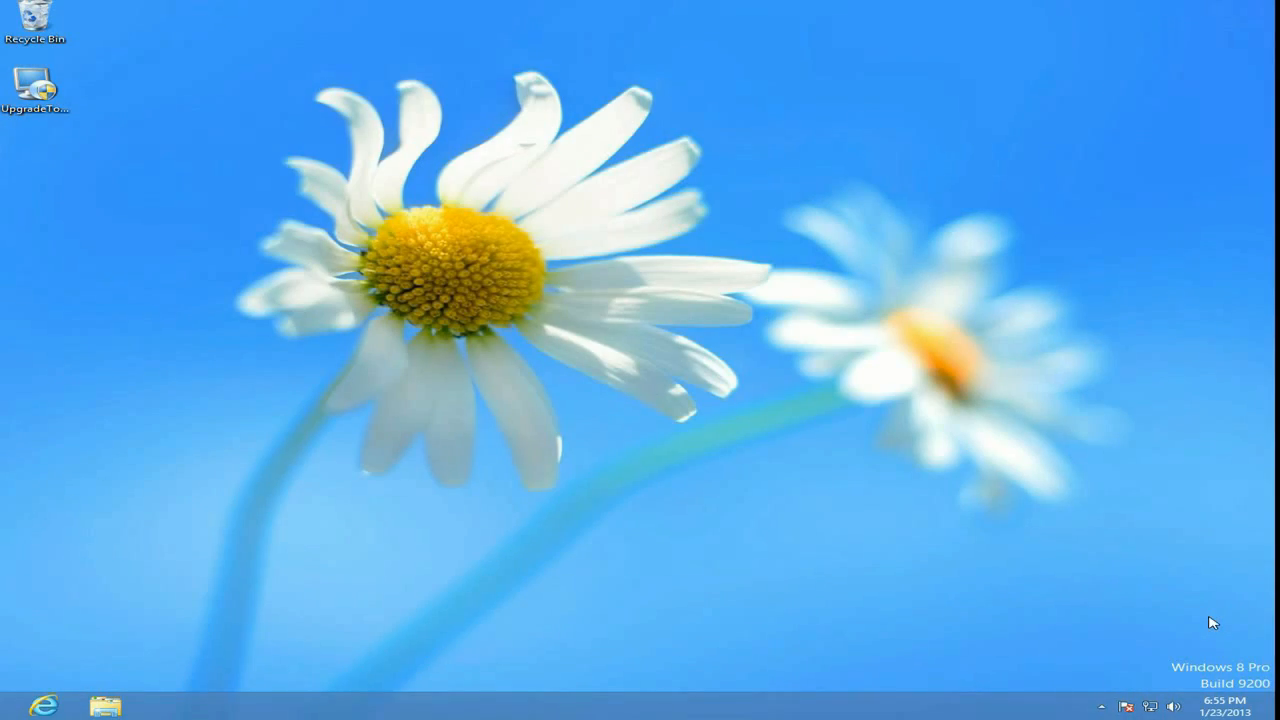
{"action": "mouse_move", "coordinate": [100, 204]}
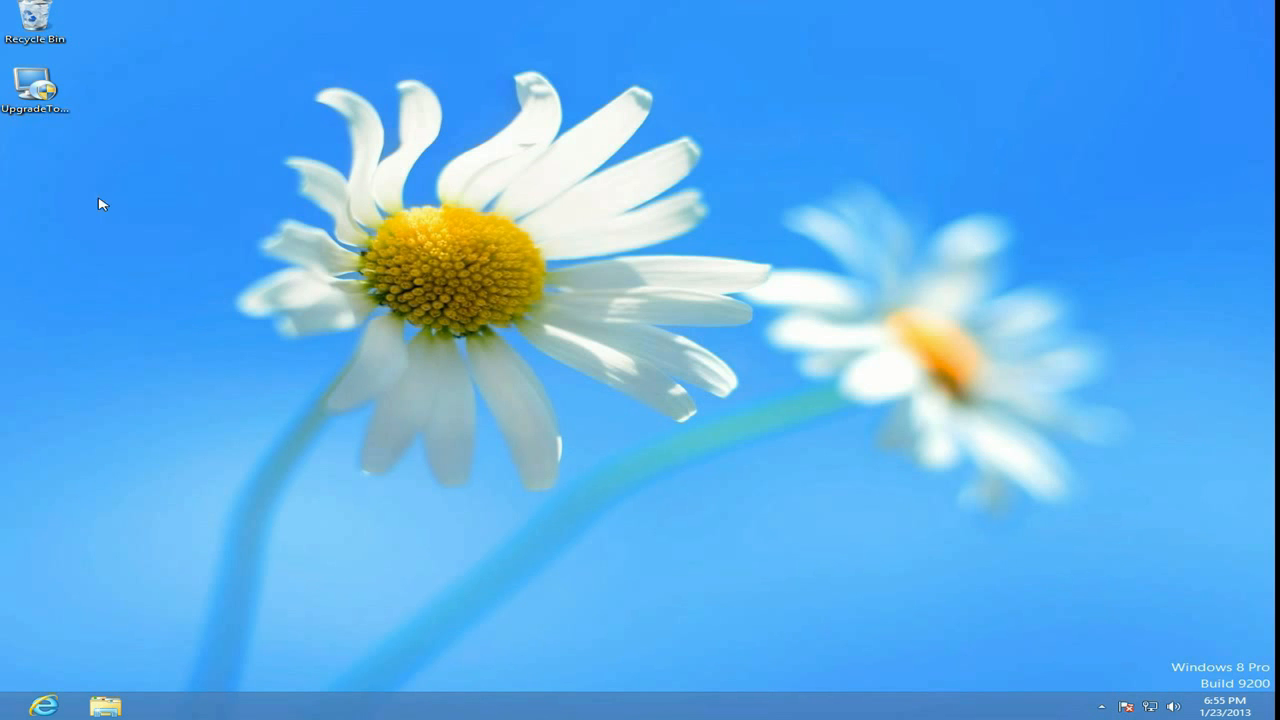
Launch the Upgrade installer from the desktop and continue past the Welcome and user information pages
{"action": "left_click", "coordinate": [36, 80]}
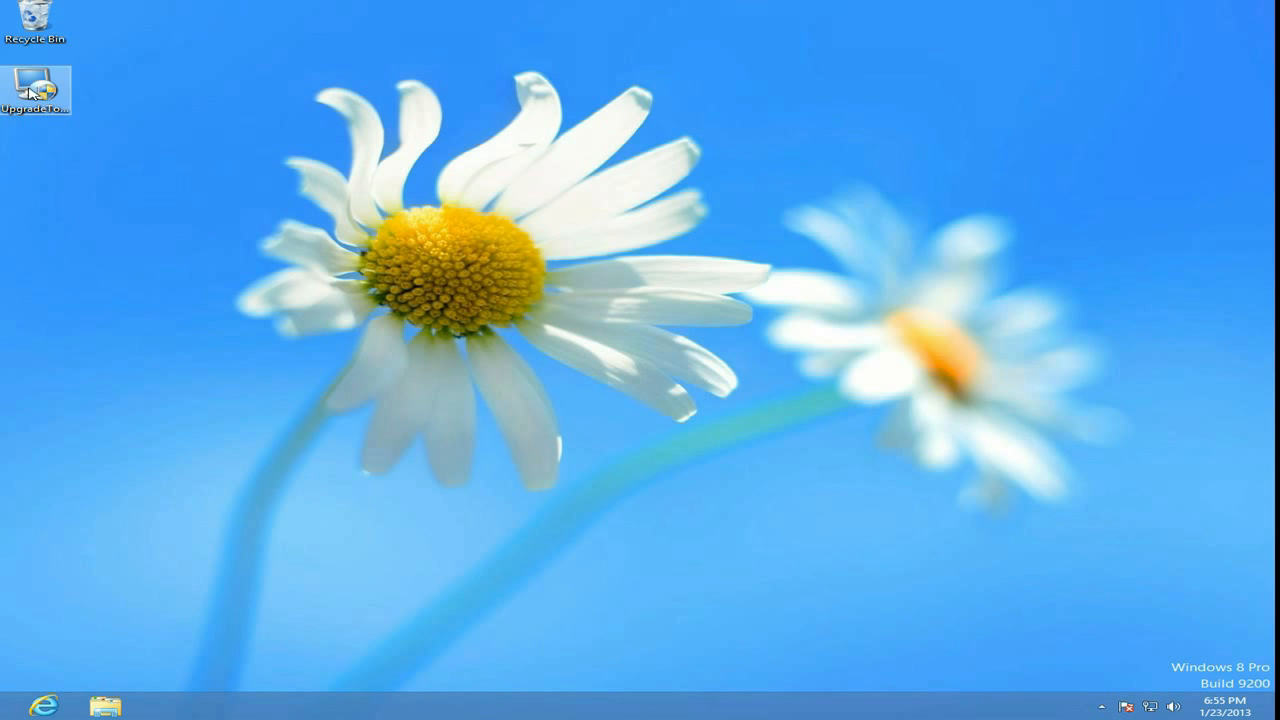
{"action": "left_click", "coordinate": [36, 82]}
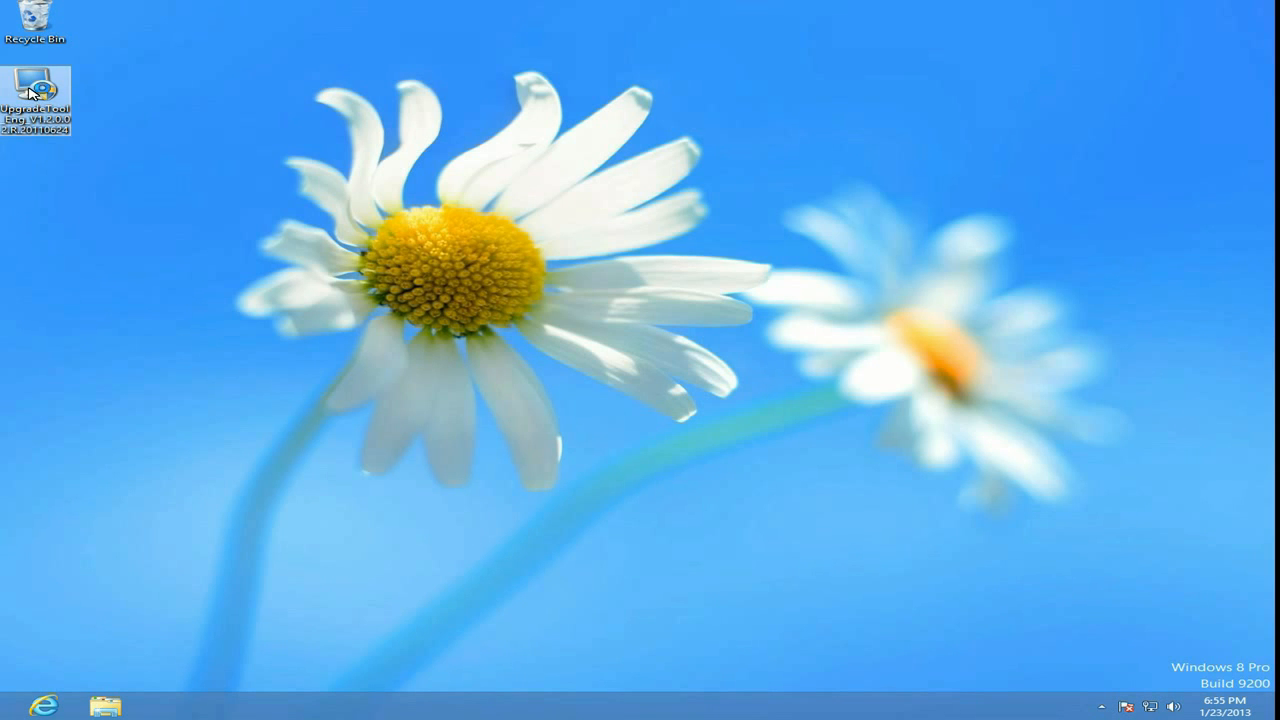
{"action": "double_click", "coordinate": [38, 80]}
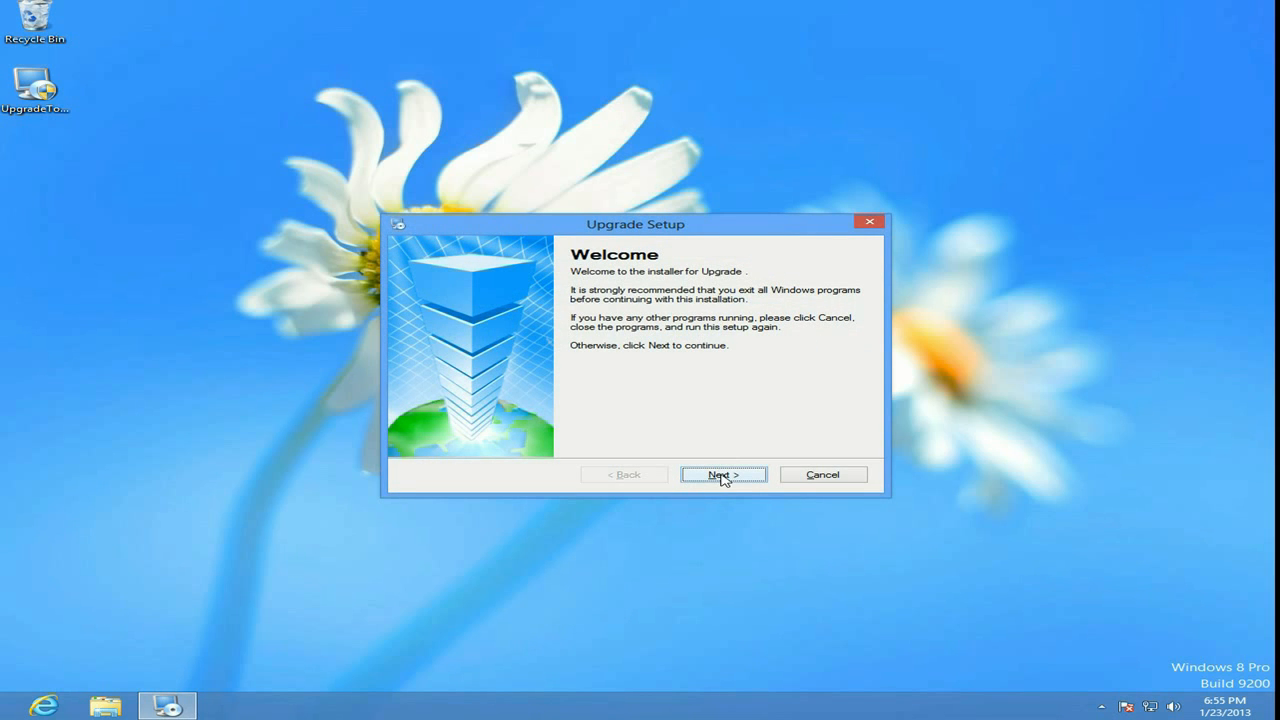
{"action": "left_click", "coordinate": [724, 474]}
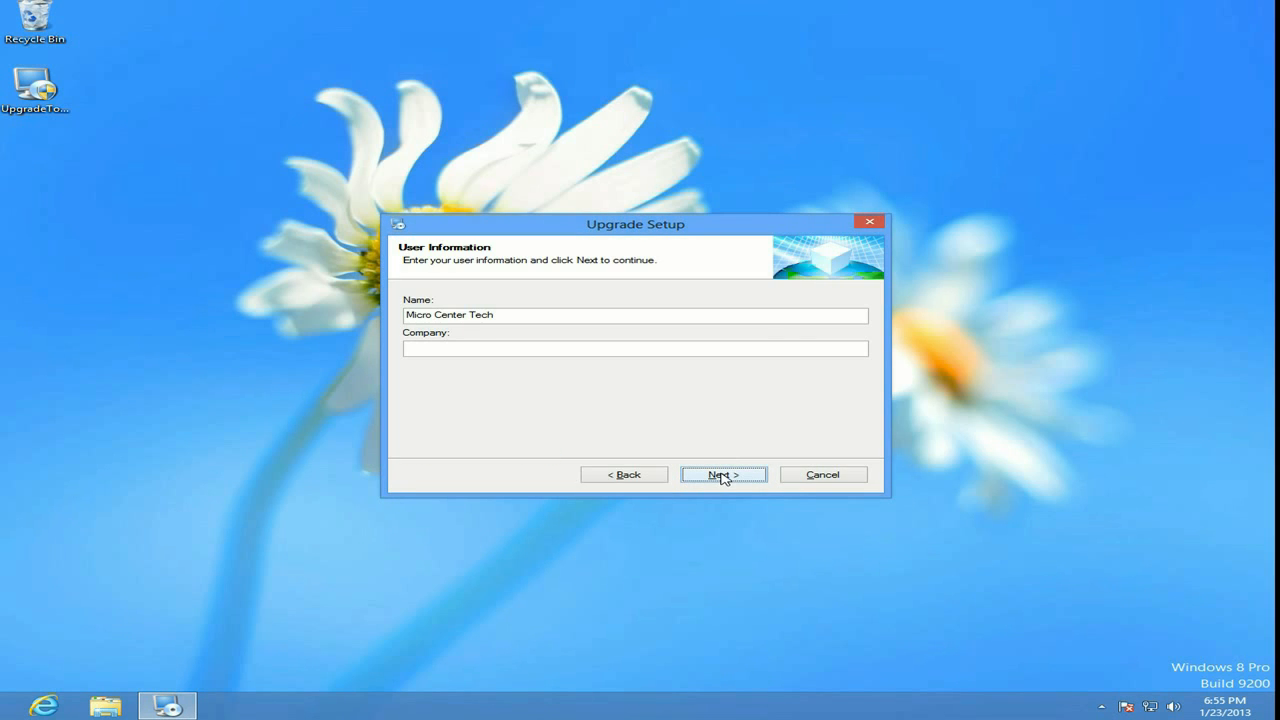
{"action": "left_click", "coordinate": [724, 474]}
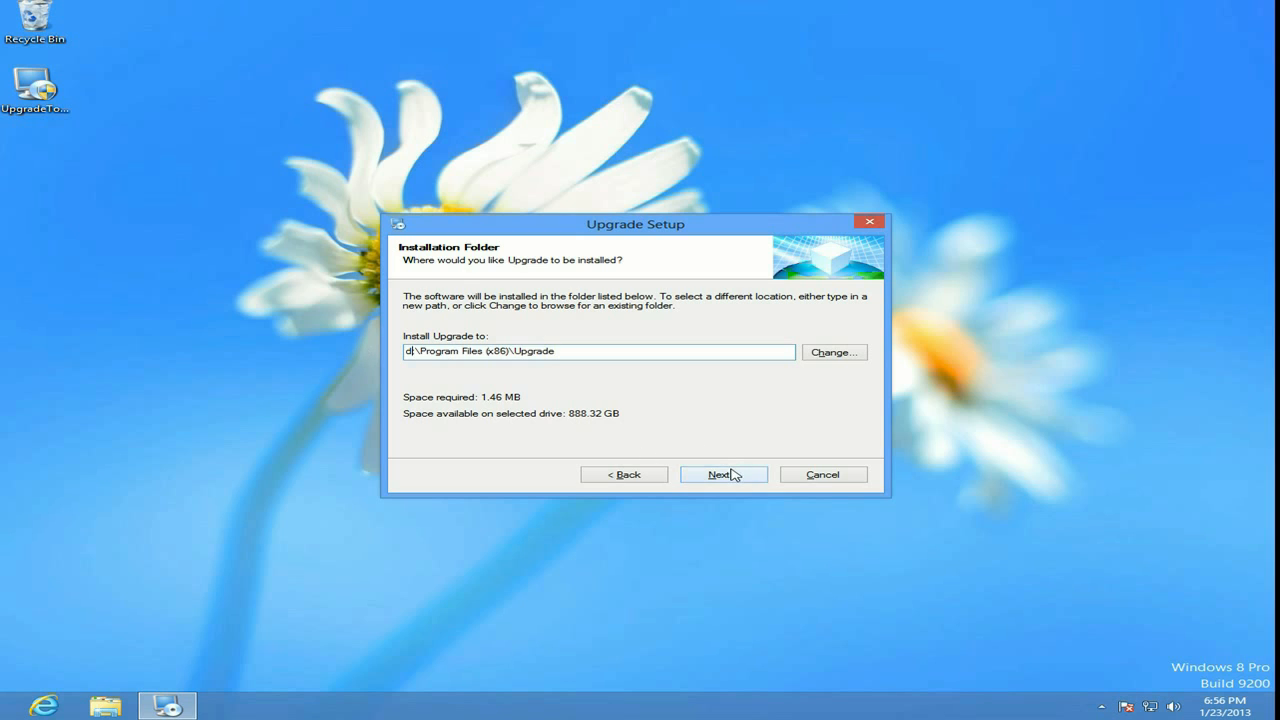
Accept the d:\Program Files (x86)\Upgrade folder and run the installation to completion
{"action": "left_click", "coordinate": [724, 474]}
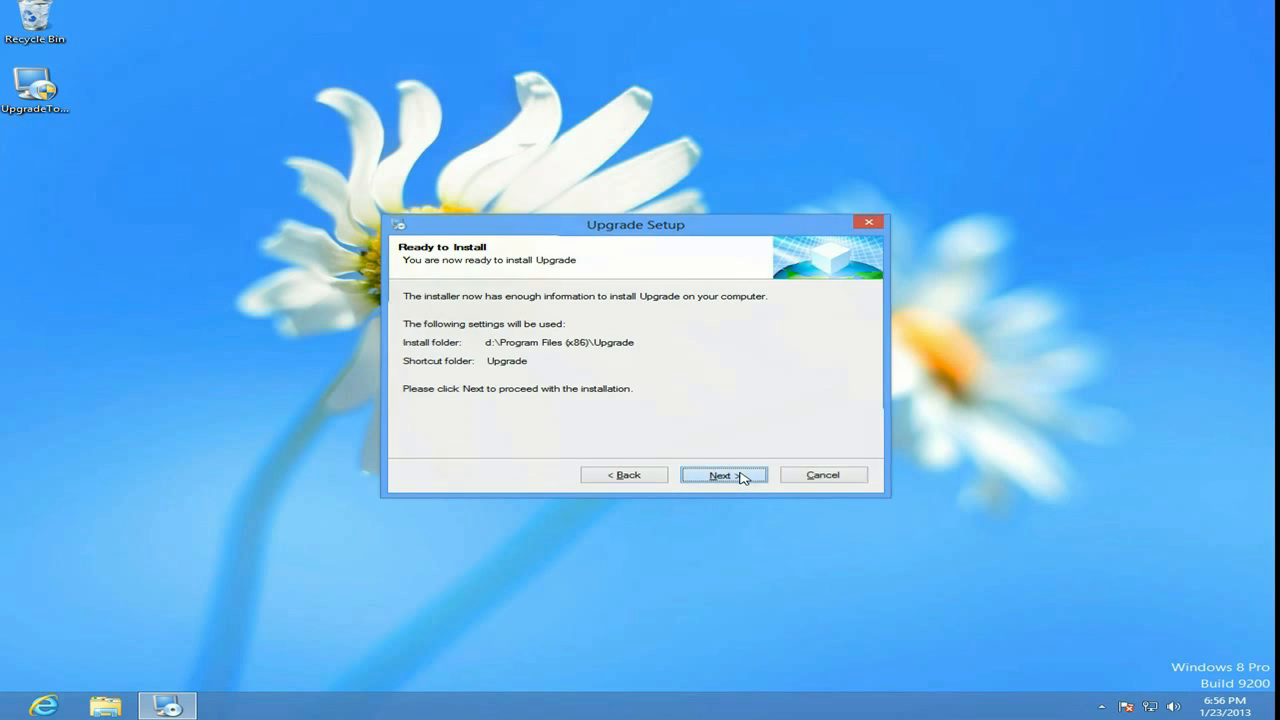
{"action": "left_click", "coordinate": [724, 474]}
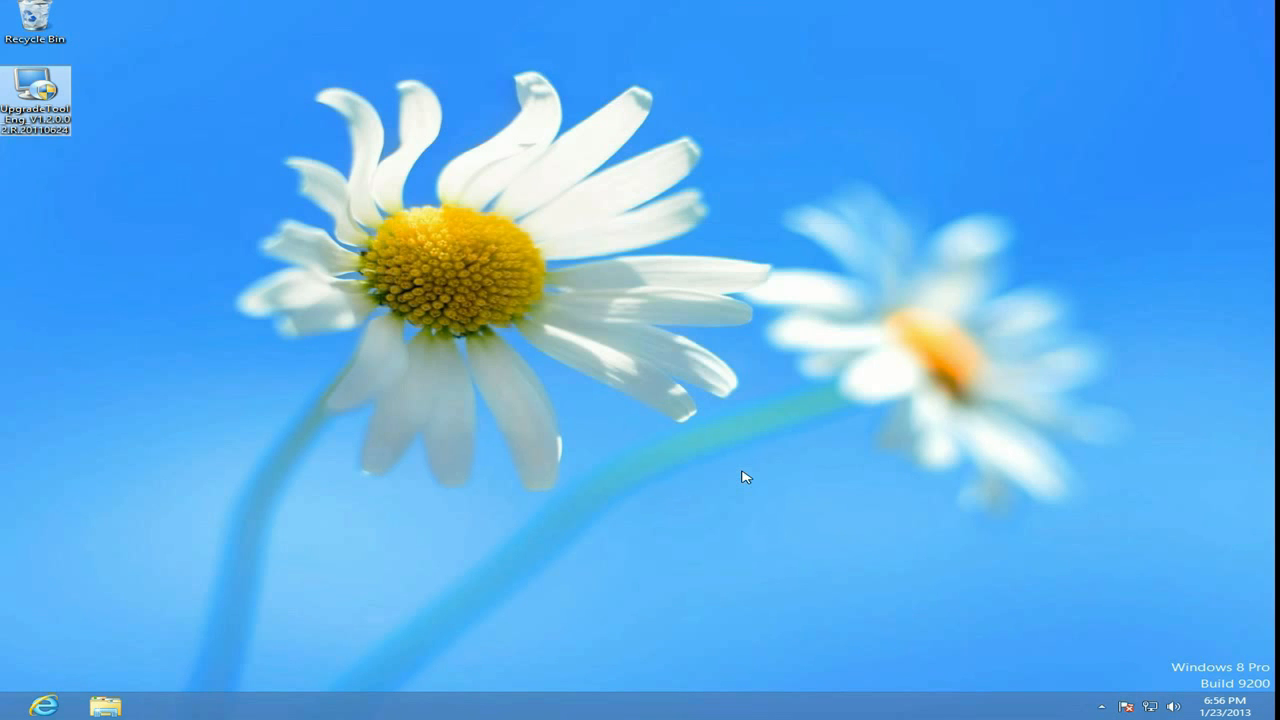